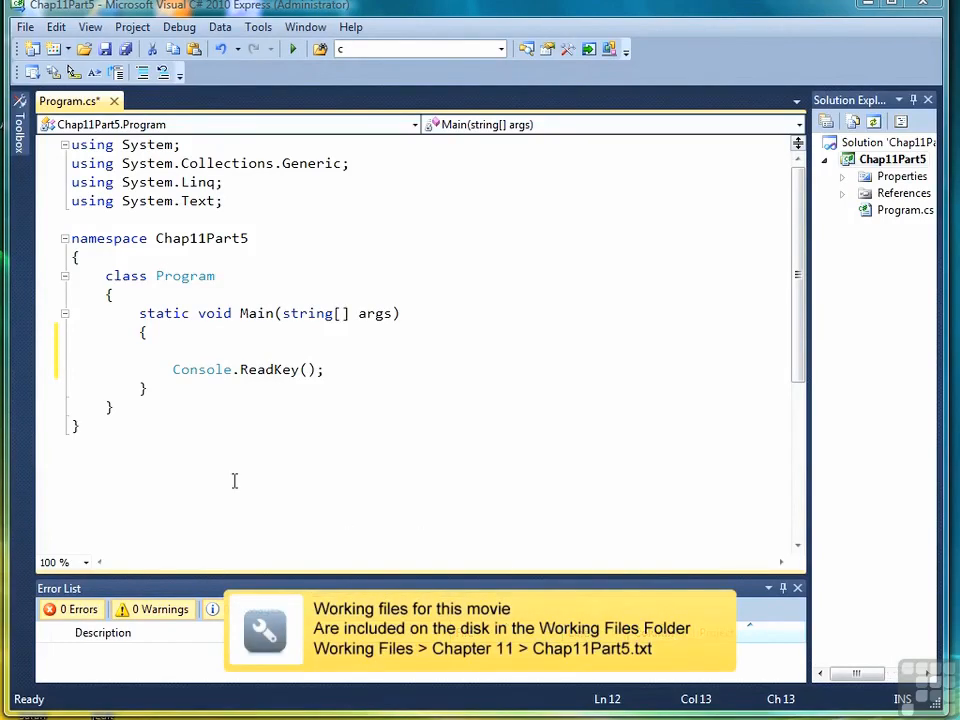
Step: Declare List<int> numbers initialised with the integers 1 to 10
text(List<int)
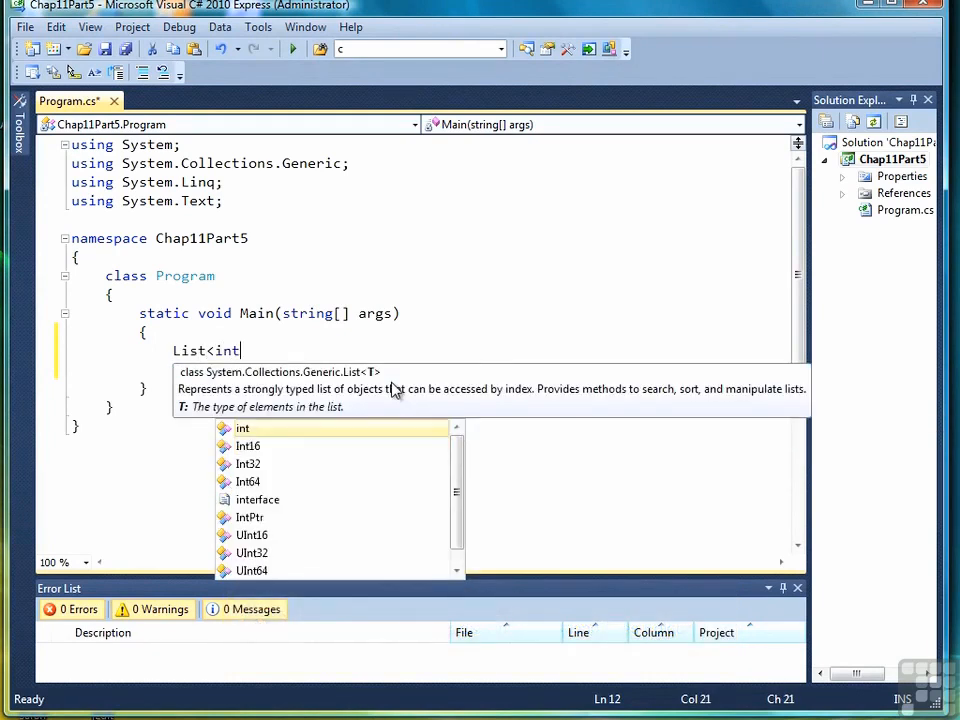
text(> numbers)
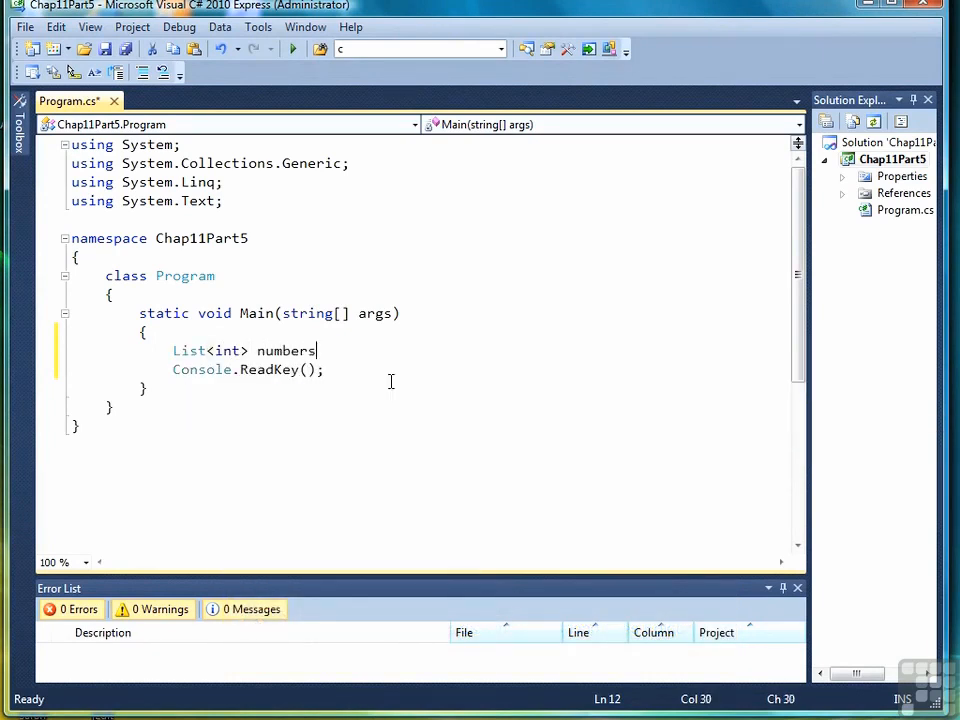
text(= new List<int>() {)
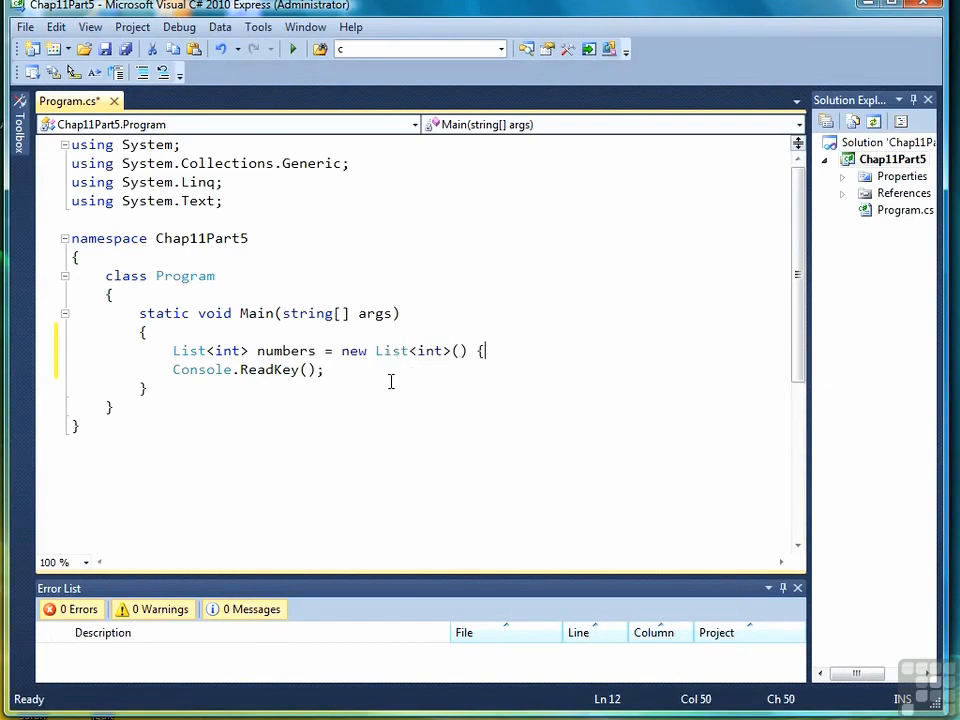
text(1,2,3,4,)
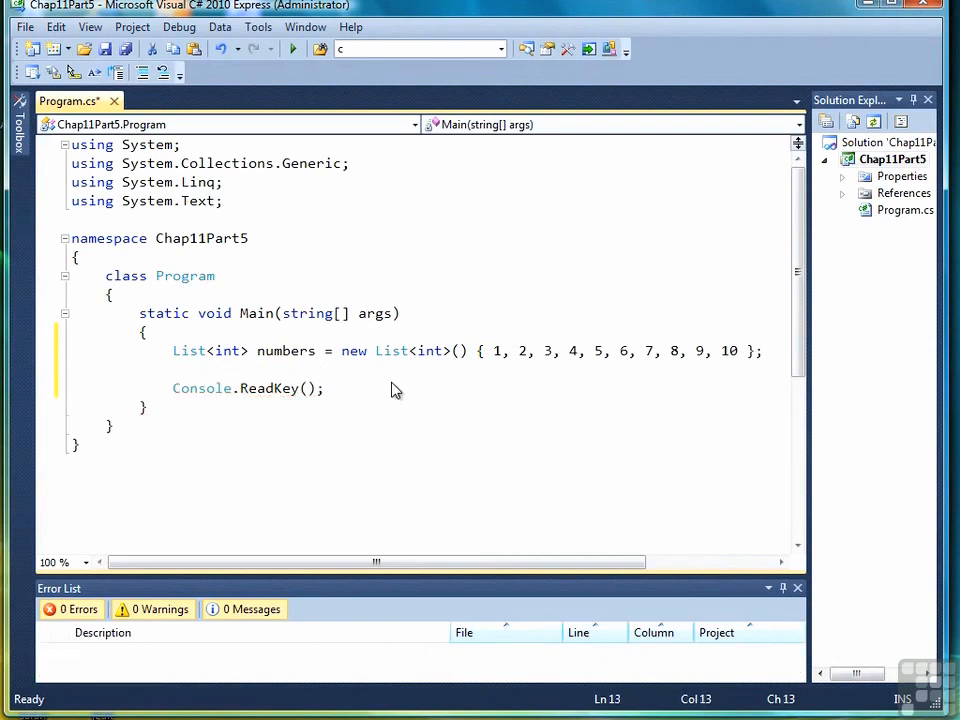
Step: Add Console.WriteLine printing numbers[0] and numbers[1] separated by a comma
text(Console.Write)
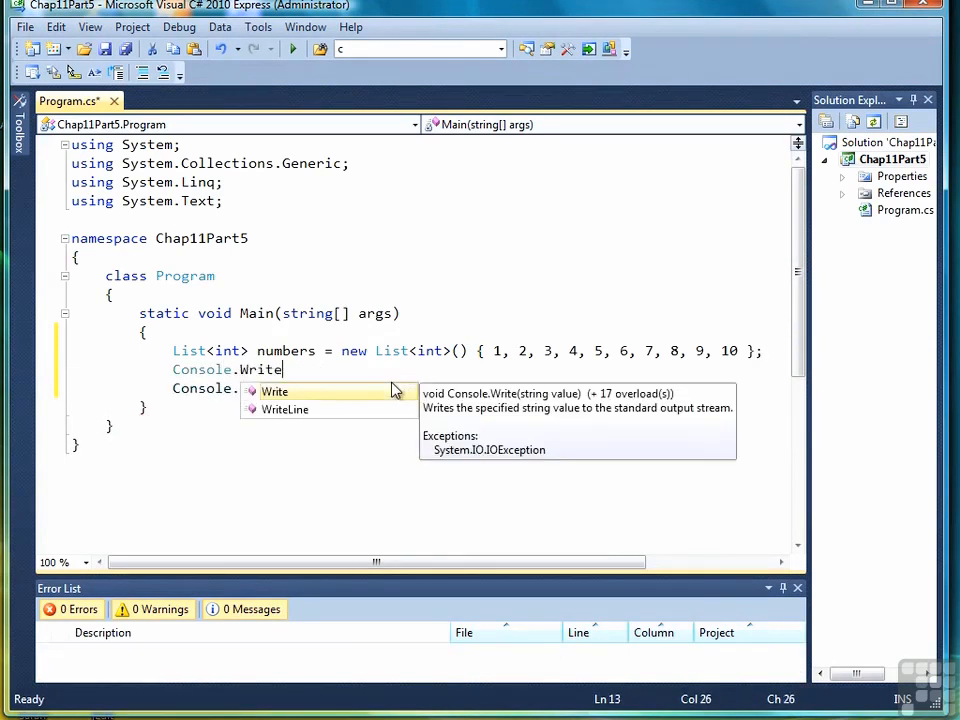
text(Line)
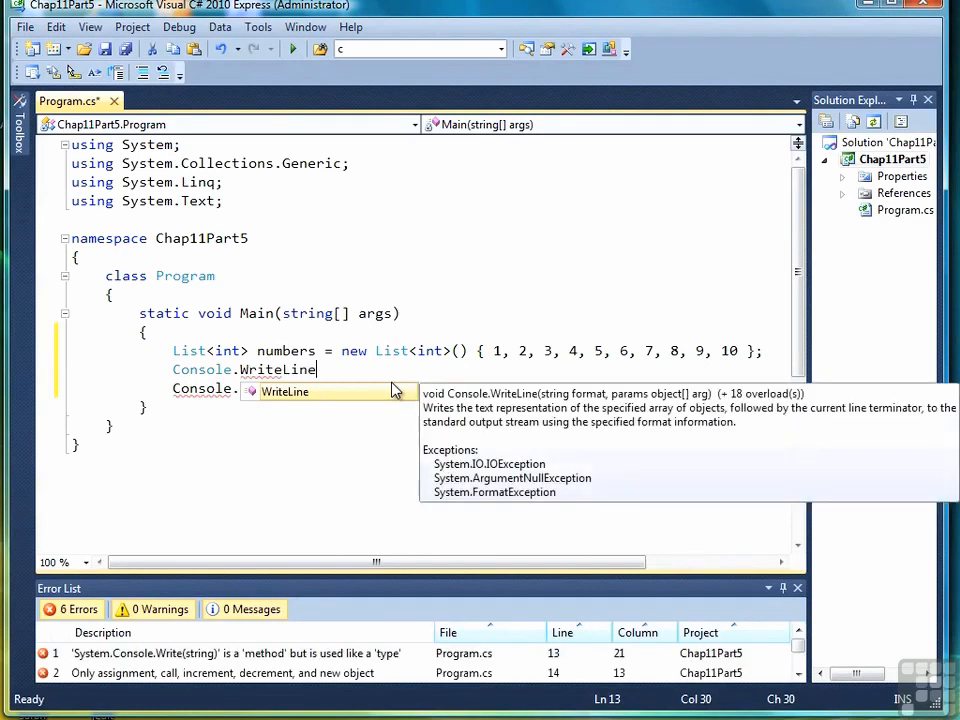
text((numbers[)
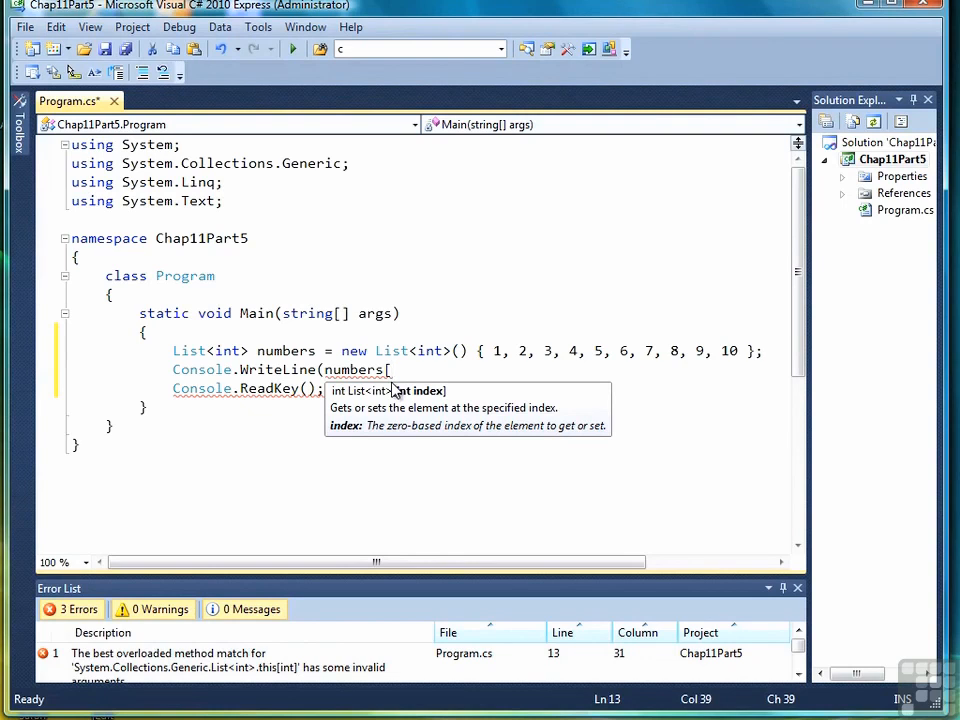
text(0)
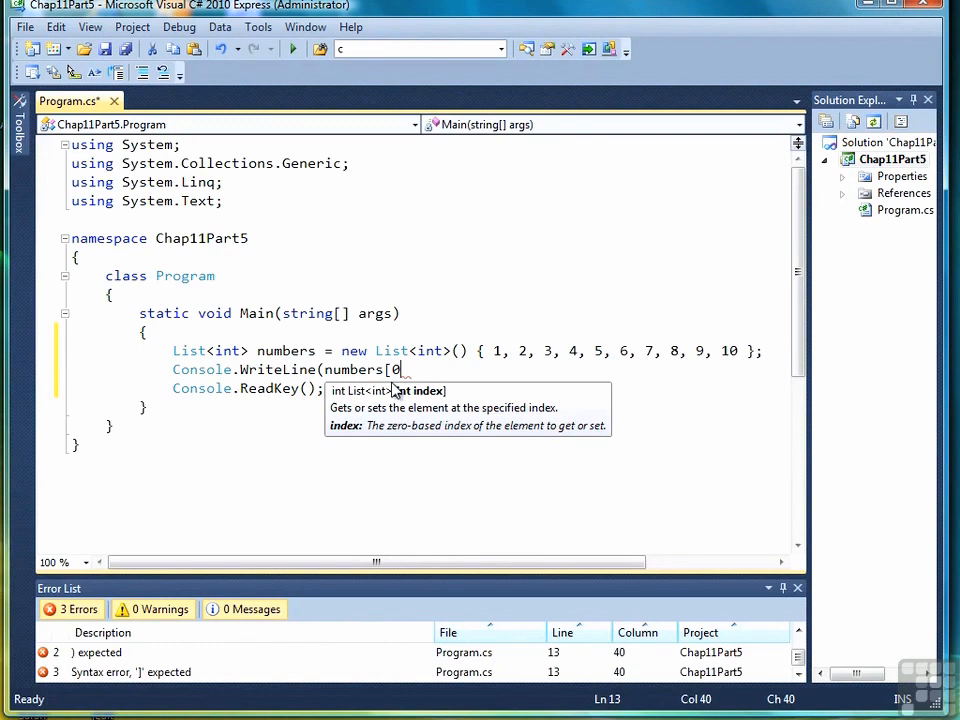
text(] + ", " + numbers[1)
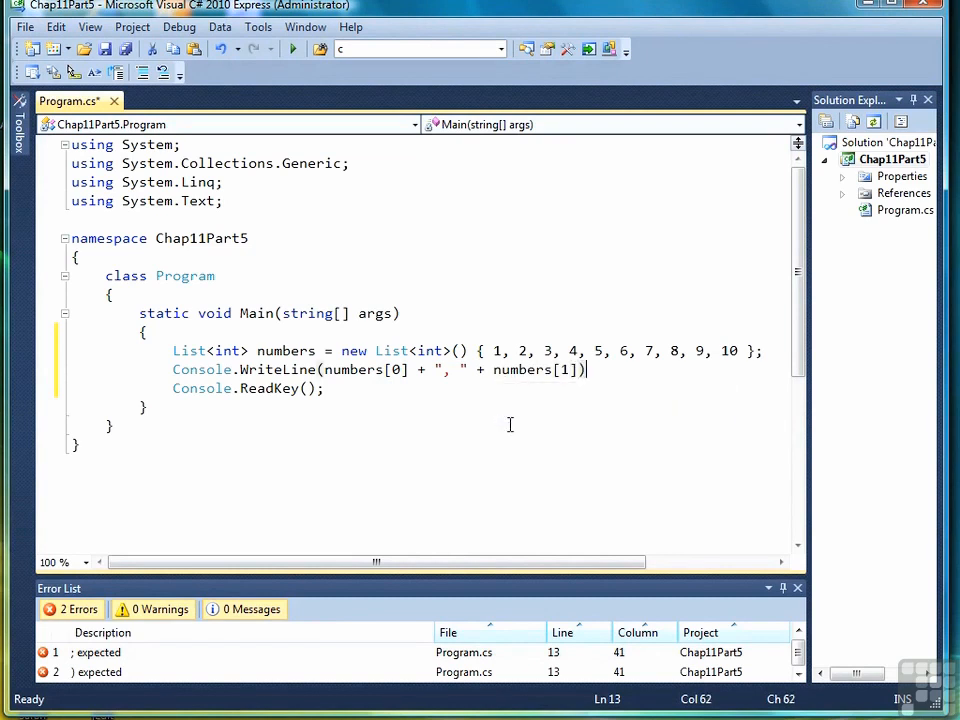
text(;)
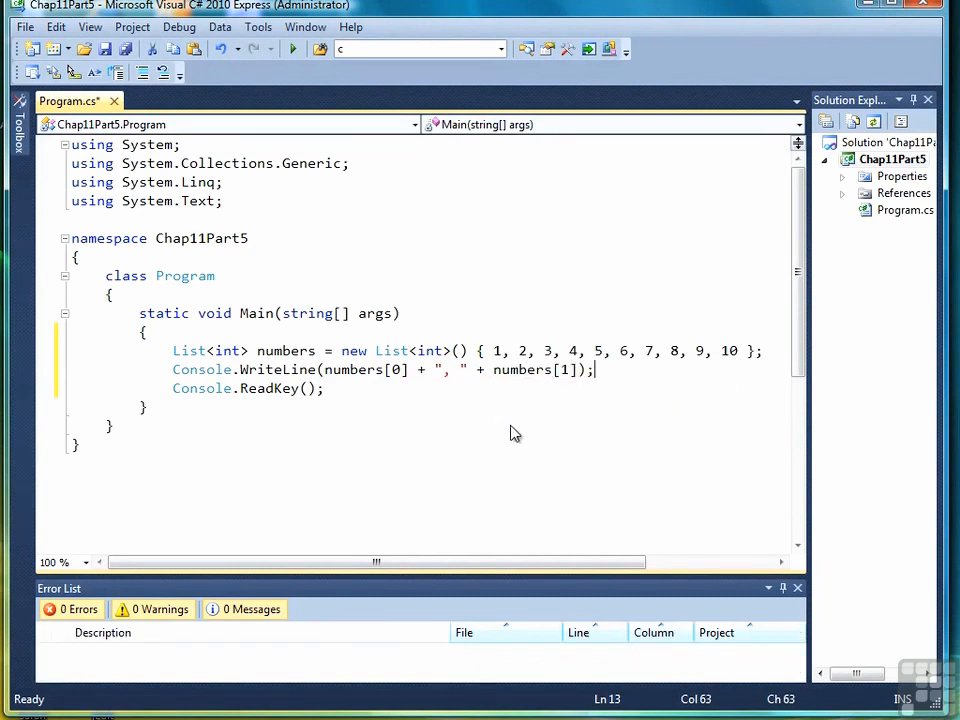
mouse_move(380, 420)
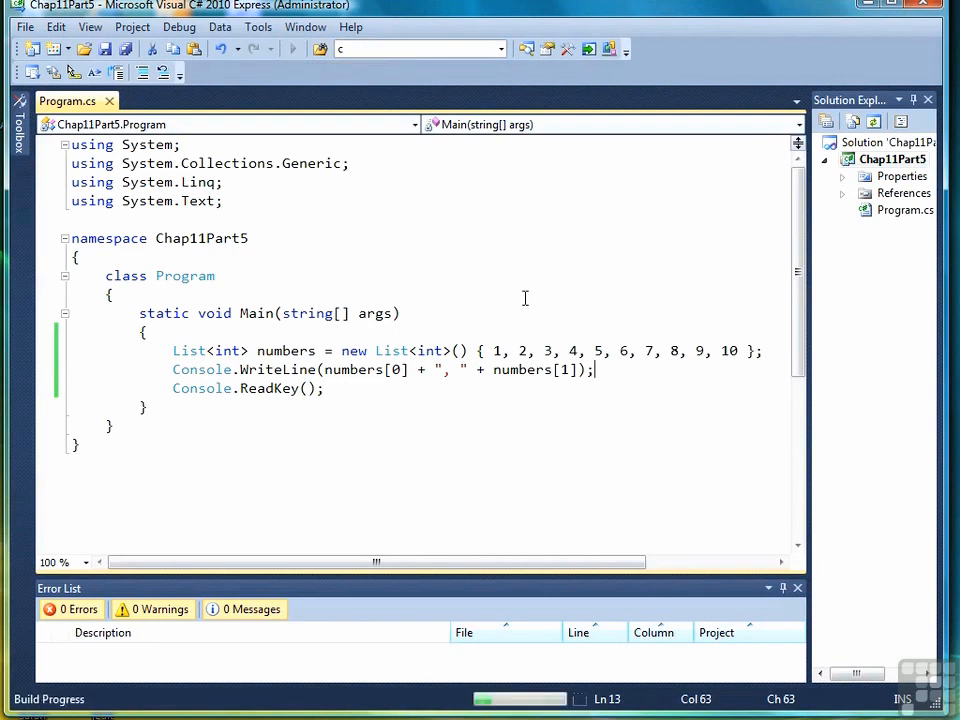
Step: Build and run the program with F5, and enter Console.ReadKey();
key(F5)
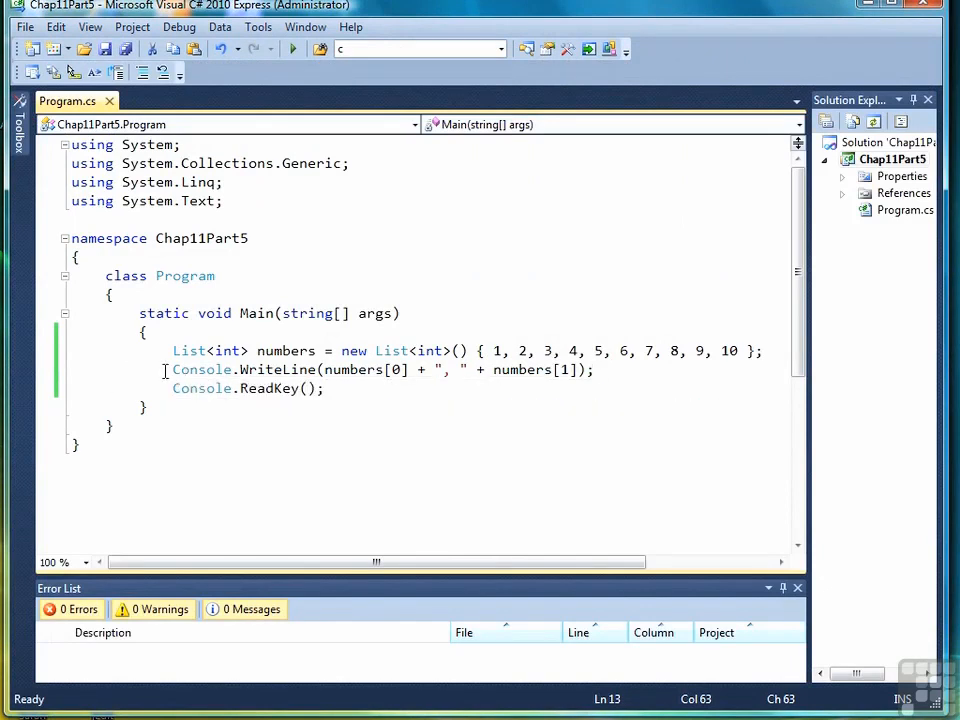
mouse_move(420, 443)
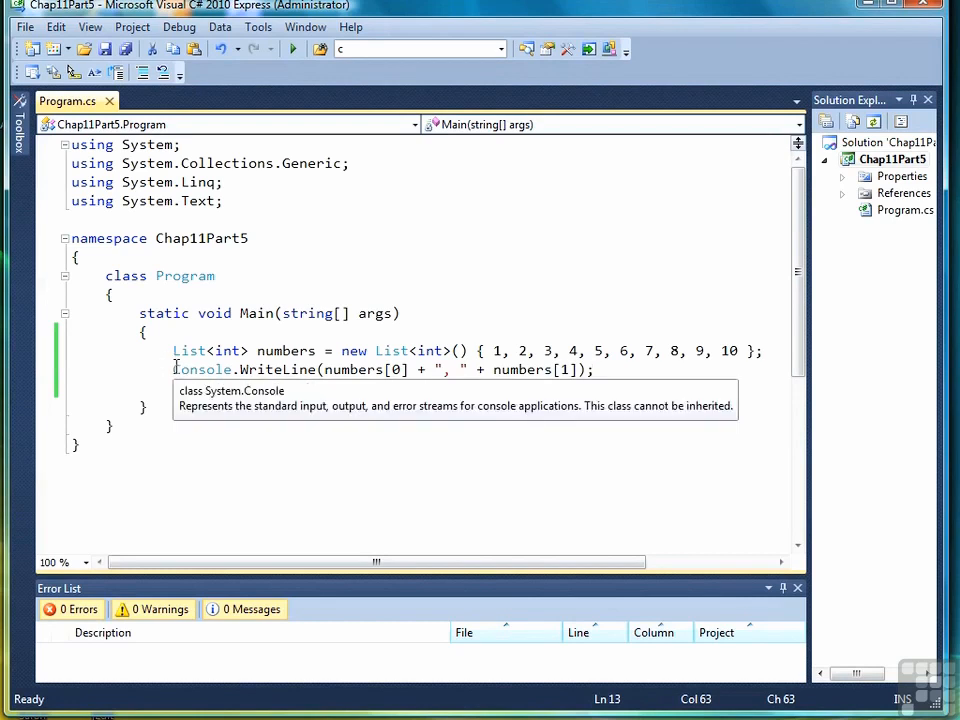
text(Console.ReadKey();)
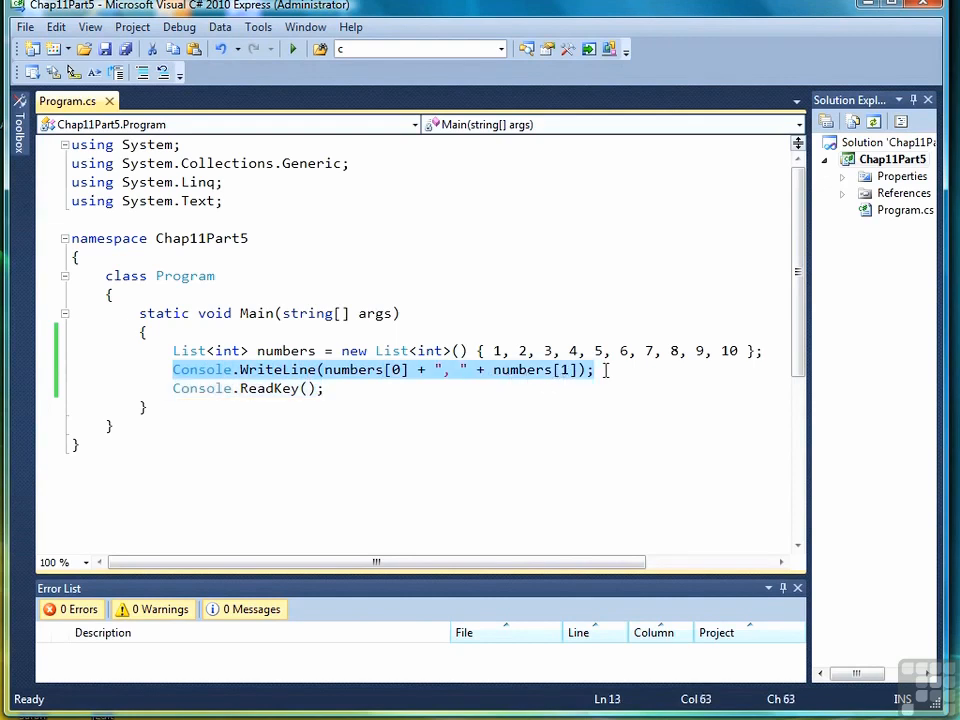
Step: Replace the two-element printout with int sum = 0 and a for loop over numbers
key(Delete)
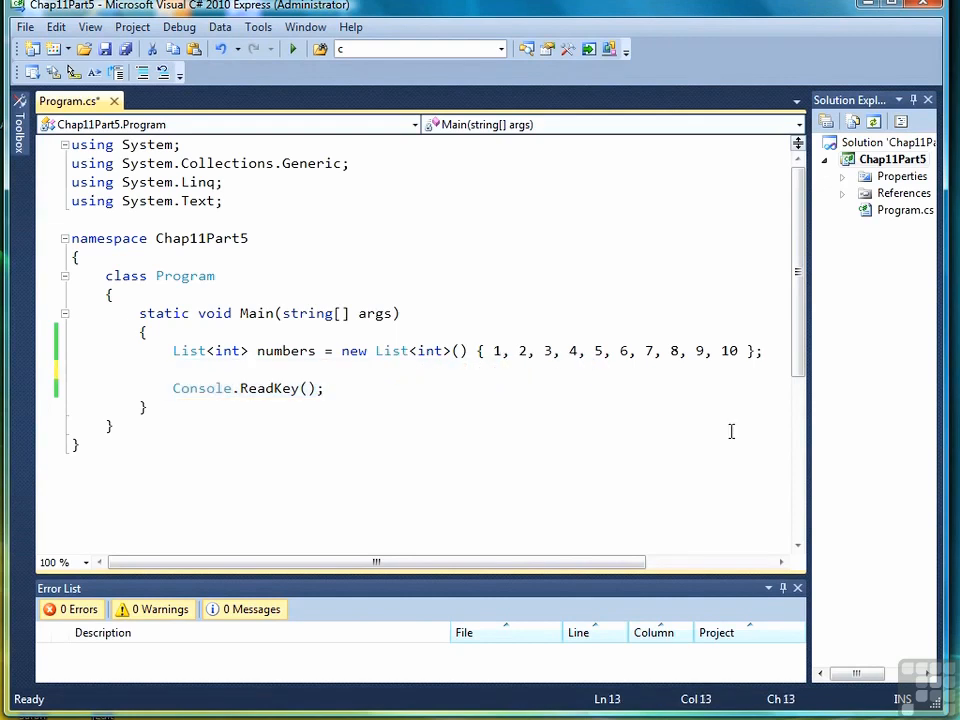
text(int sum = 0;)
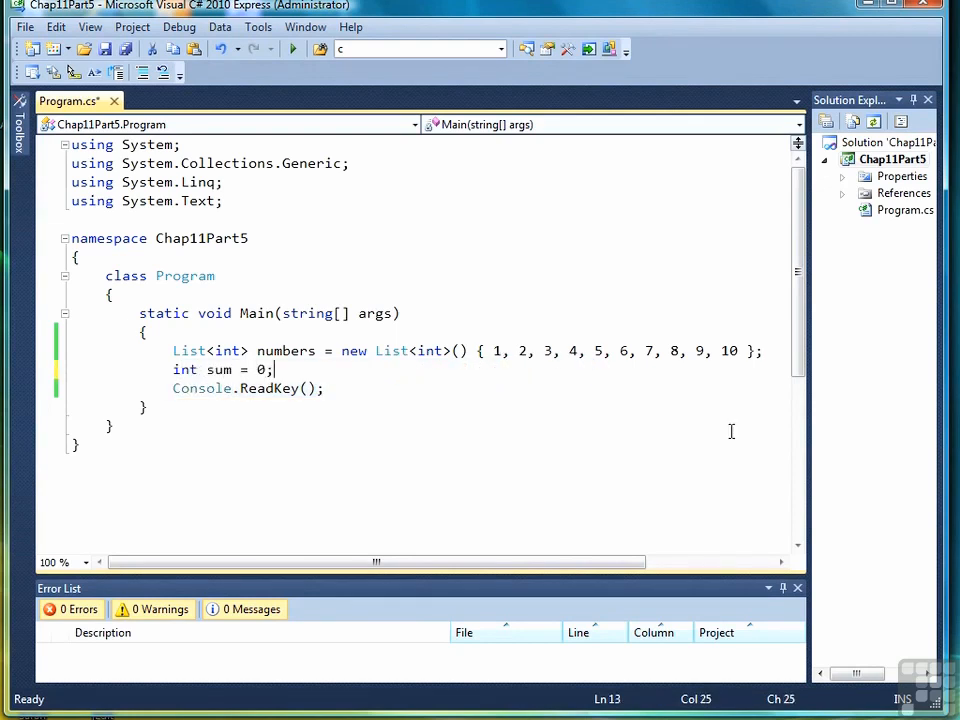
text(for(int)
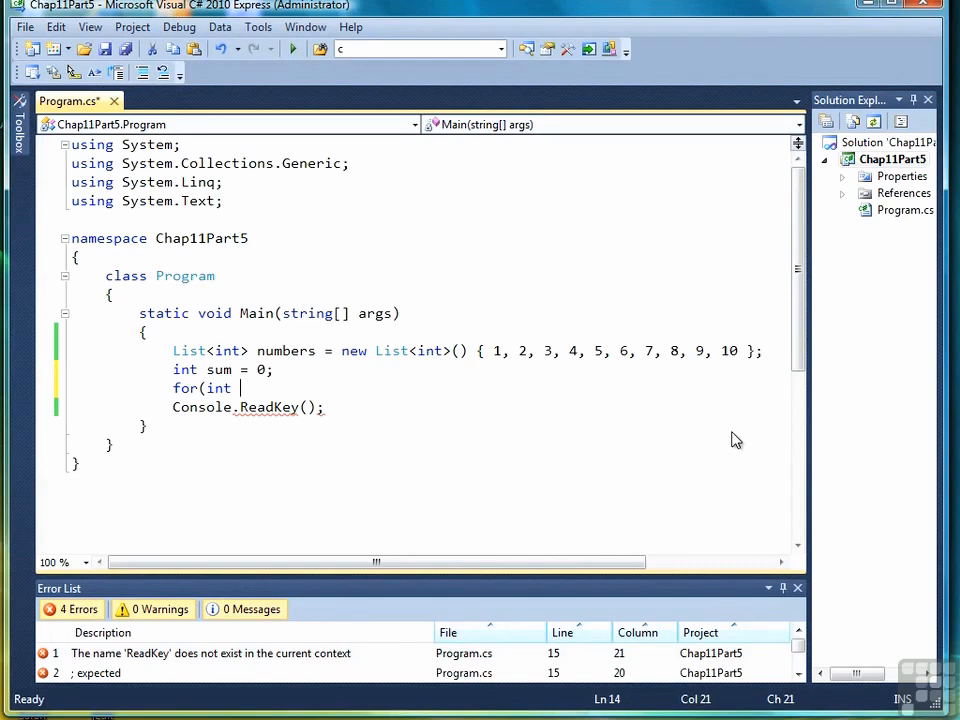
text(i = 0;)
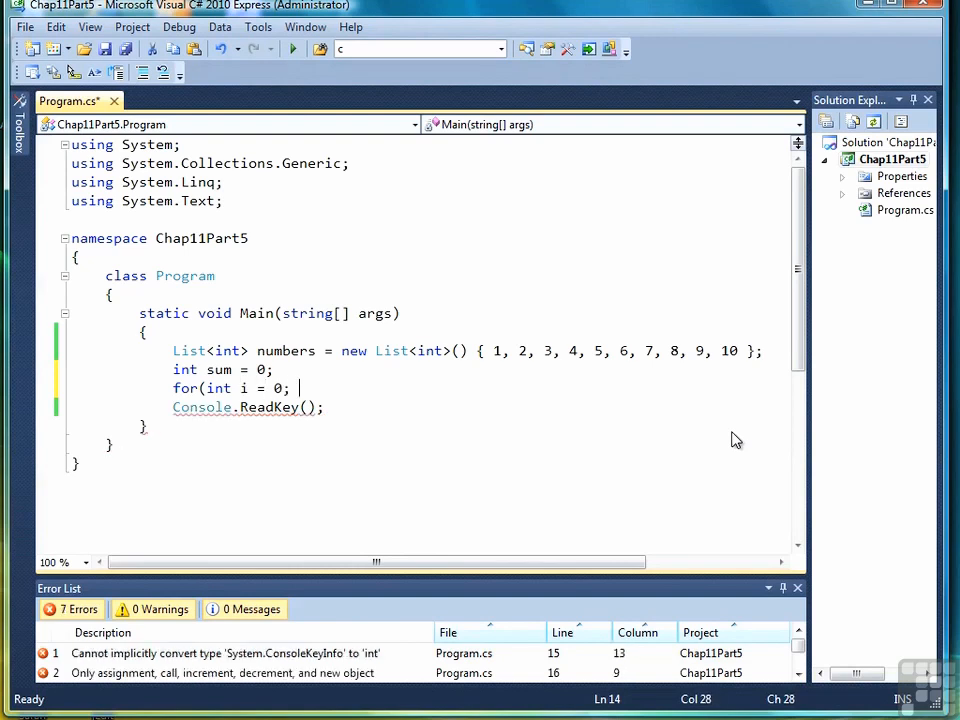
text(i <)
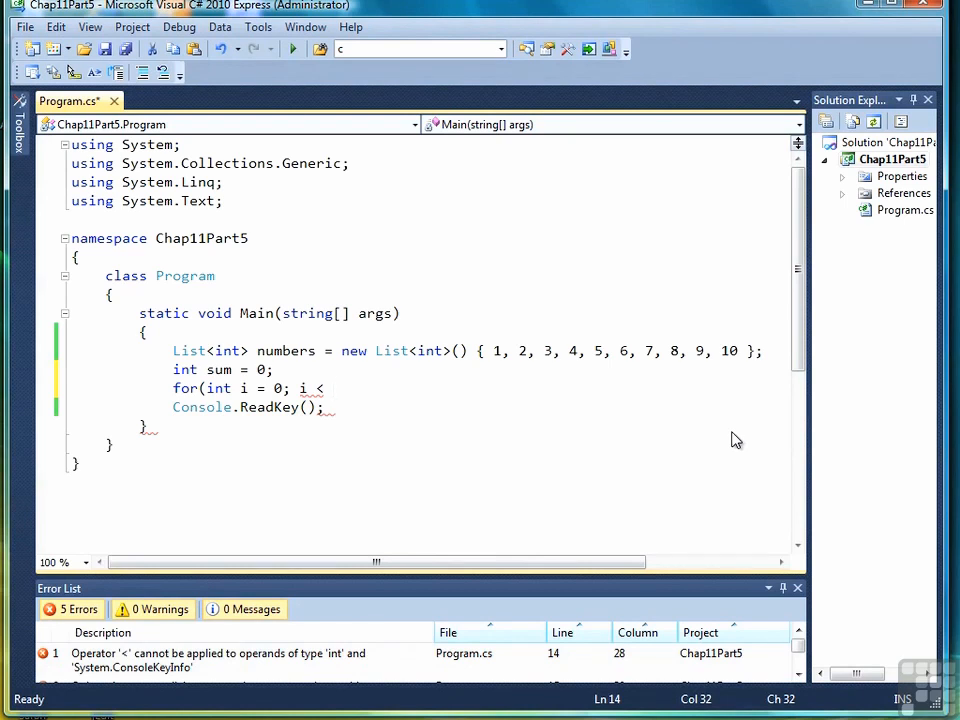
text(numbers.Count;)
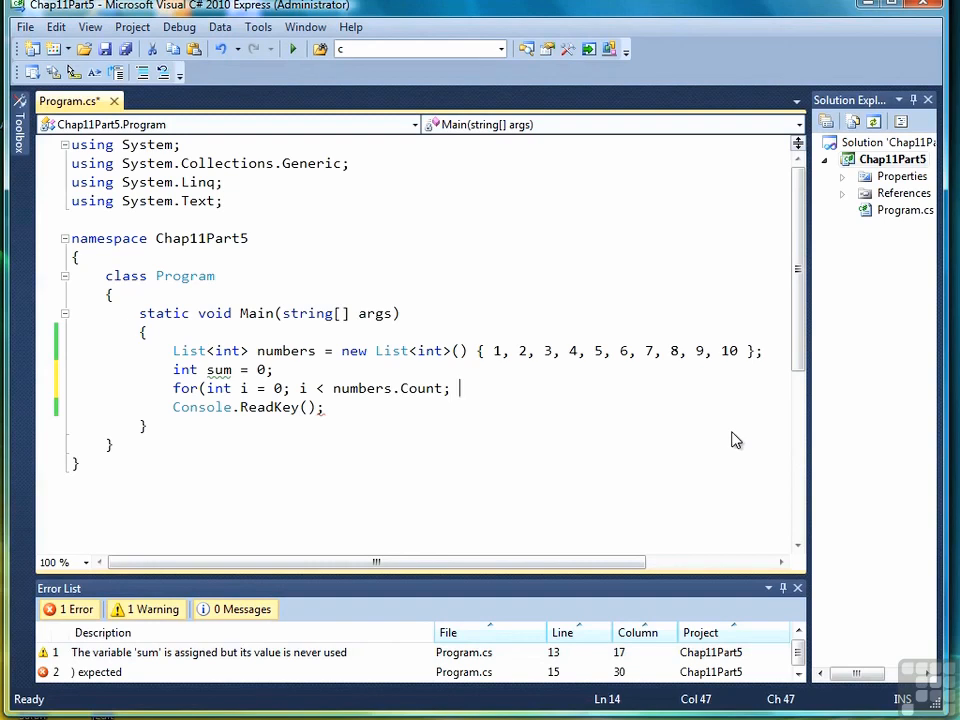
text(++)
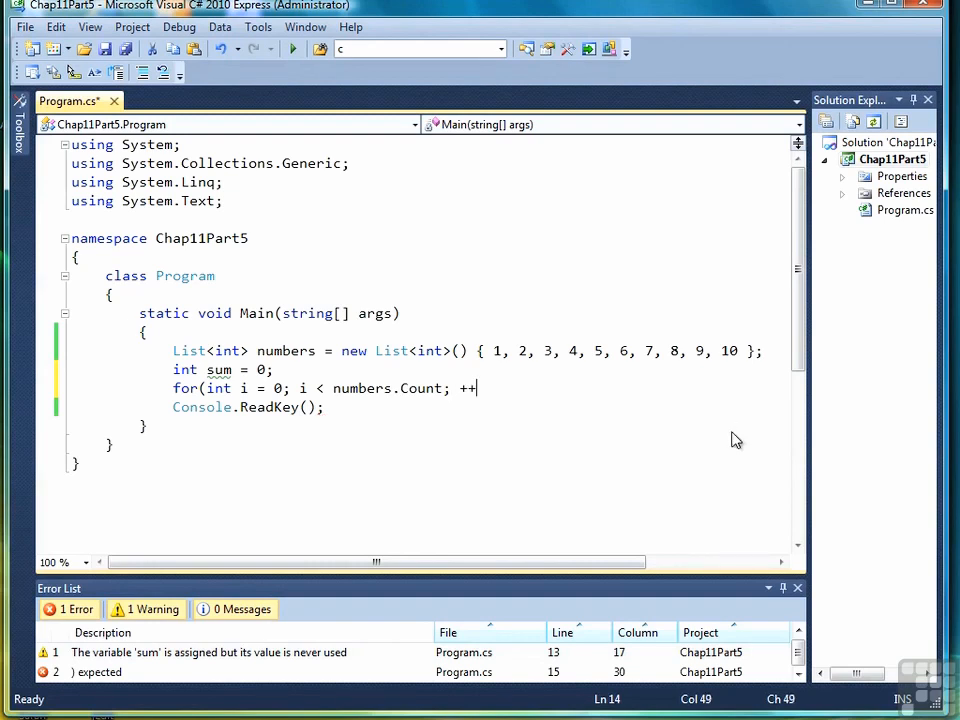
text(i))
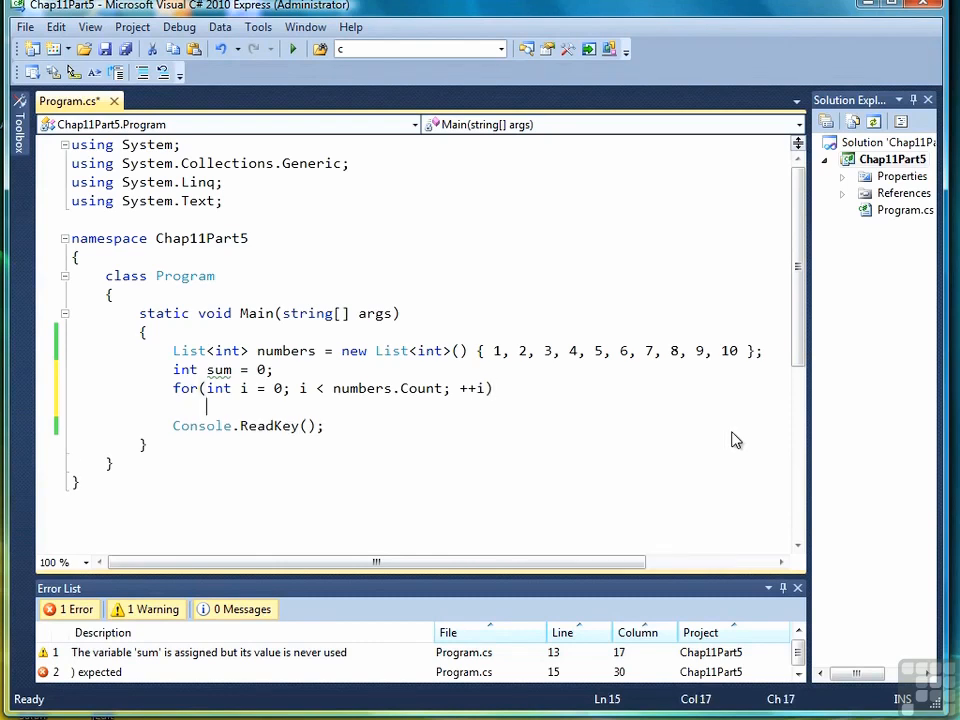
Step: Add sum += numbers[i] in the loop and print "The sum is " + sum
text(sum +=)
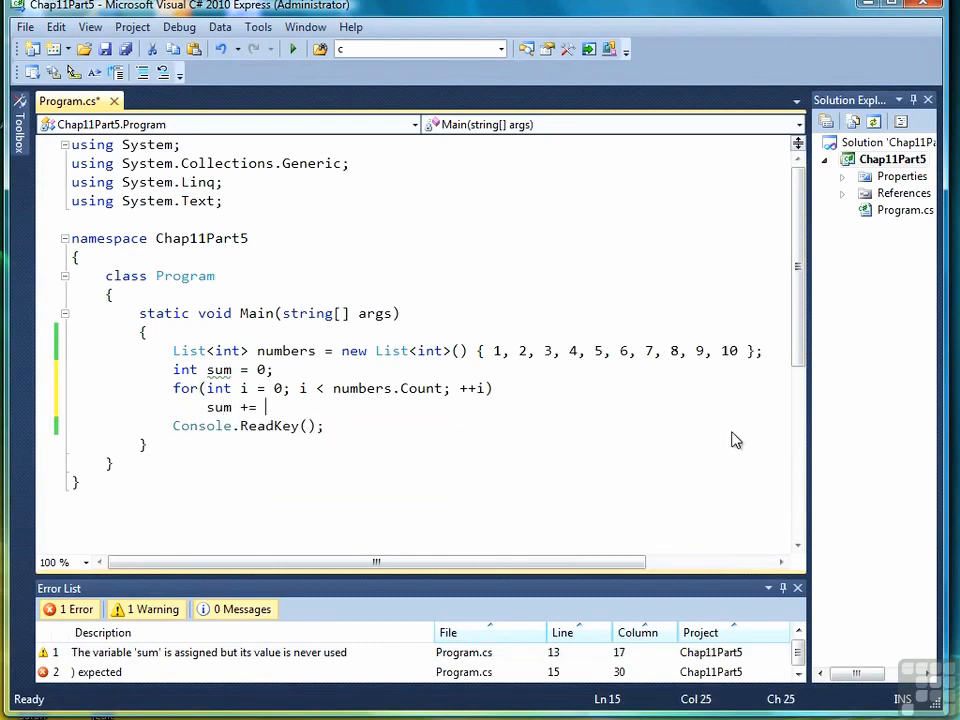
text(numbers[i];)
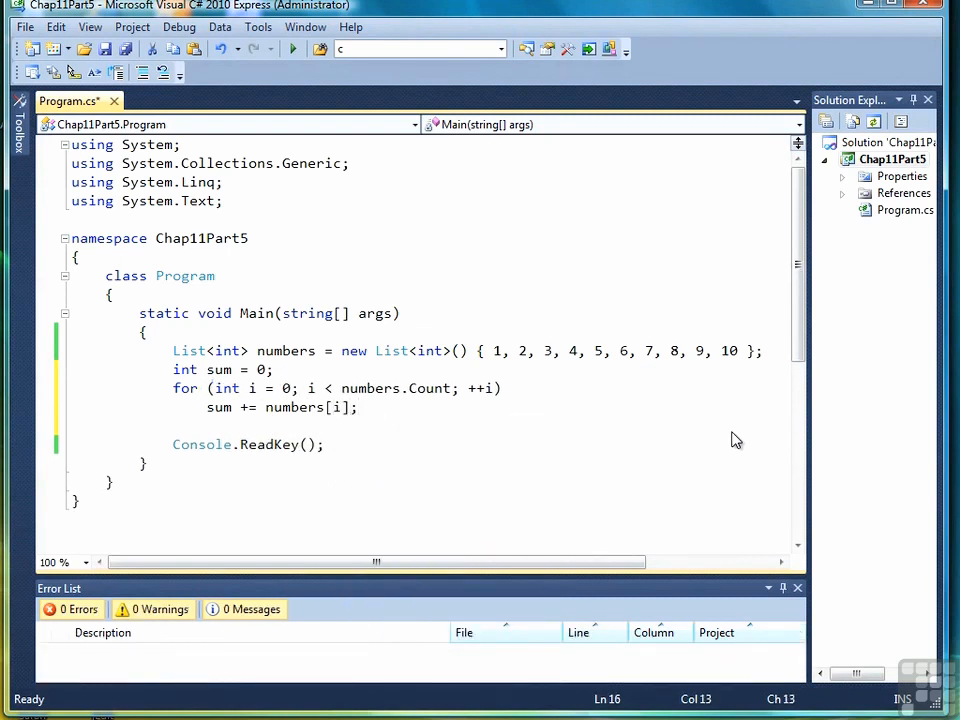
text(Console.WriteLin)
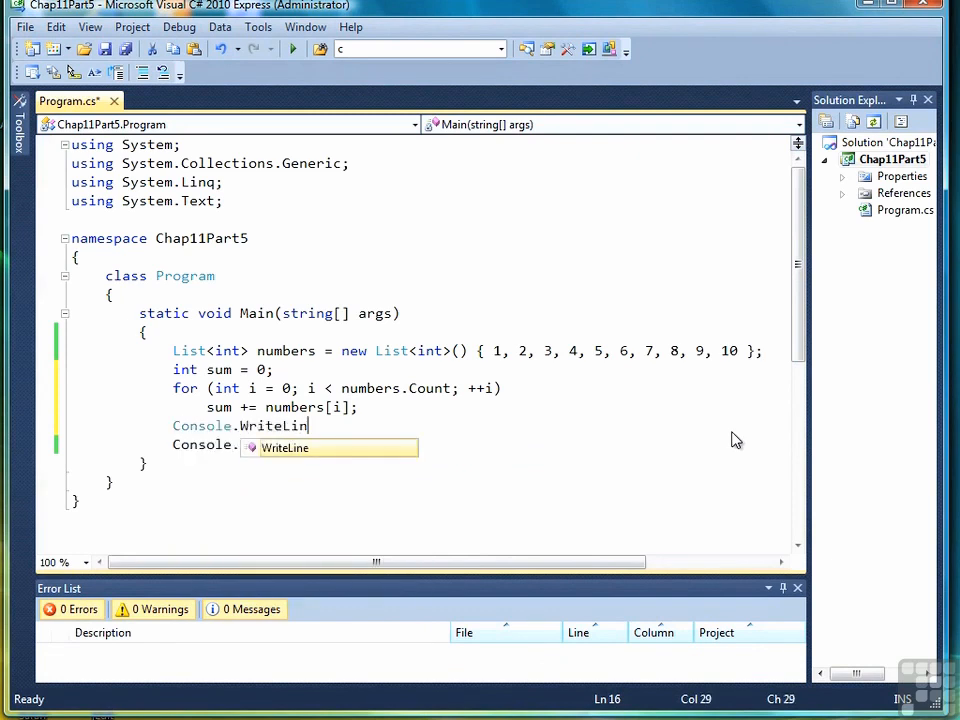
text(e("The sum i)
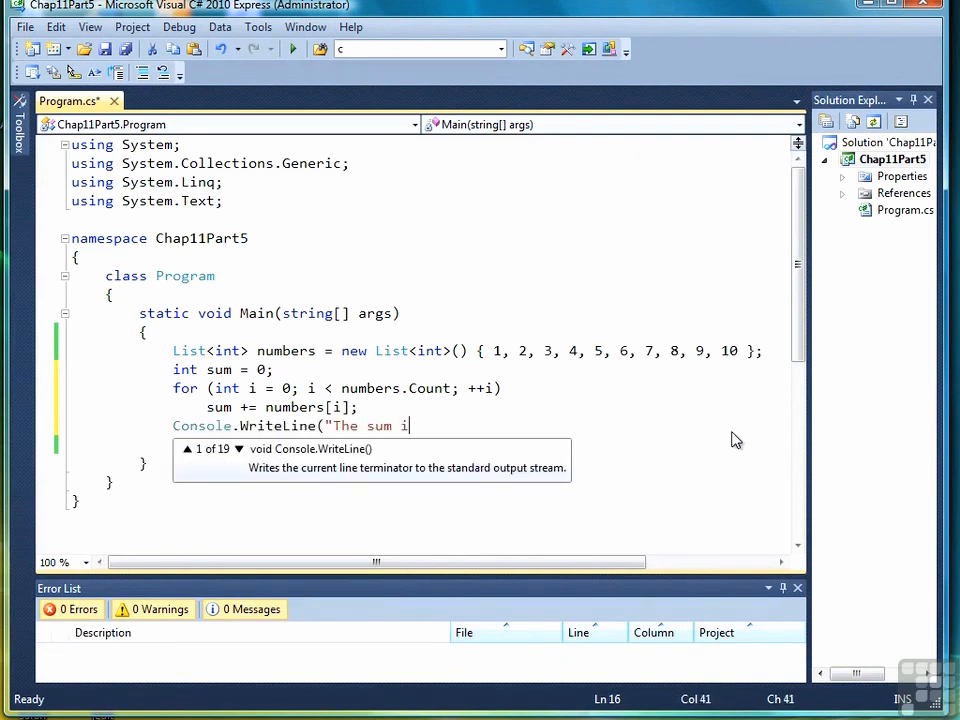
text(s " + sum);)
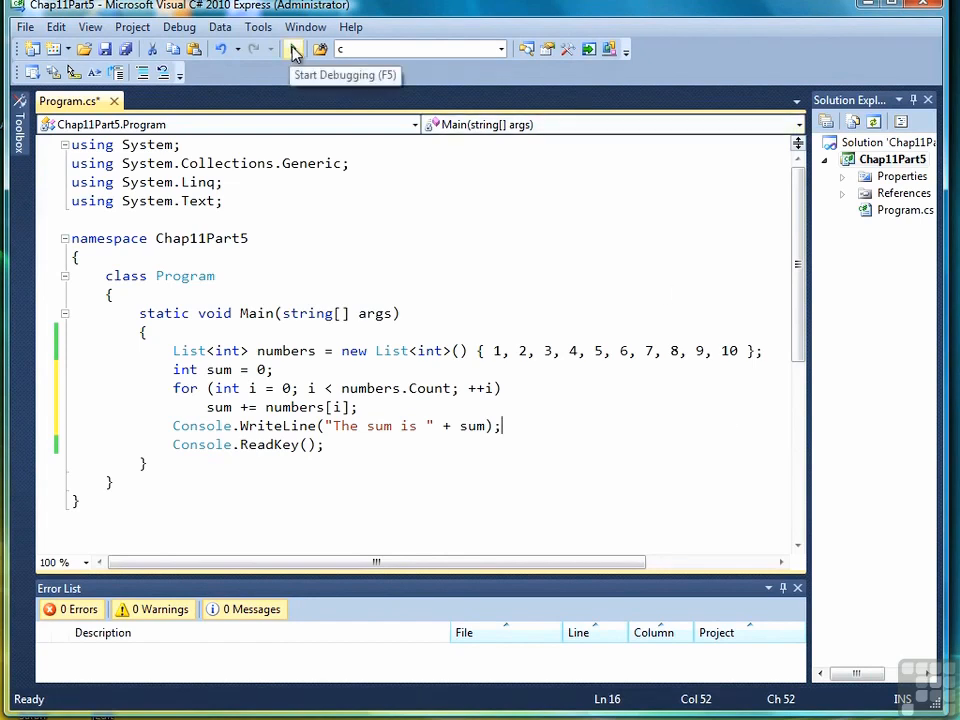
Step: Run the program with Start Debugging to see the printed sum
click(293, 49)
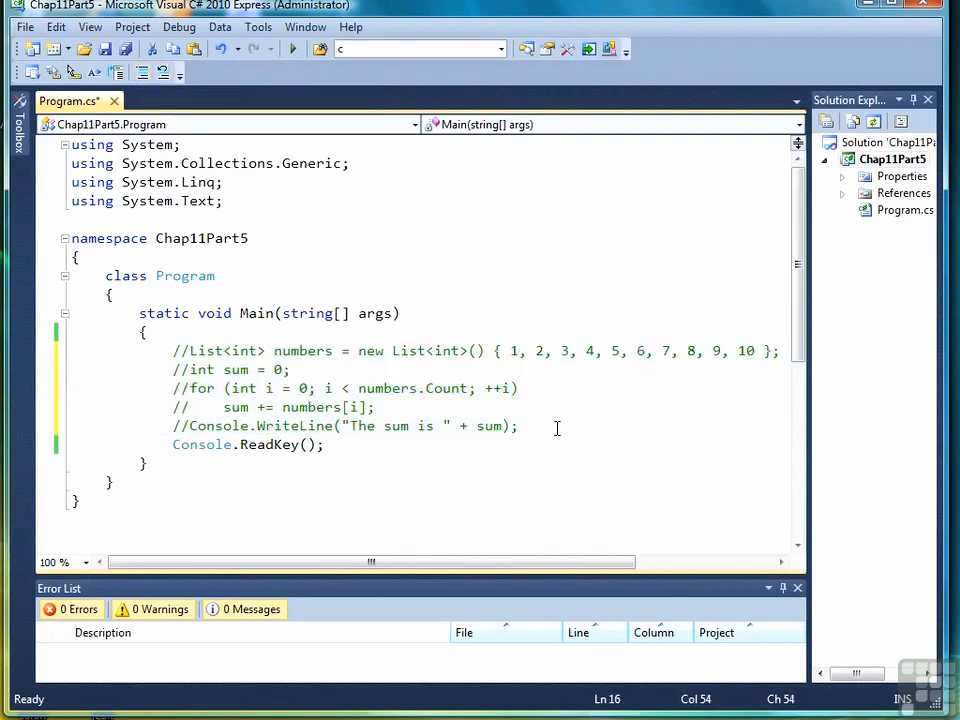
Step: Declare List<string> names holding "Bob", "Carol", "Ted" and "Alice"
text(Lis)
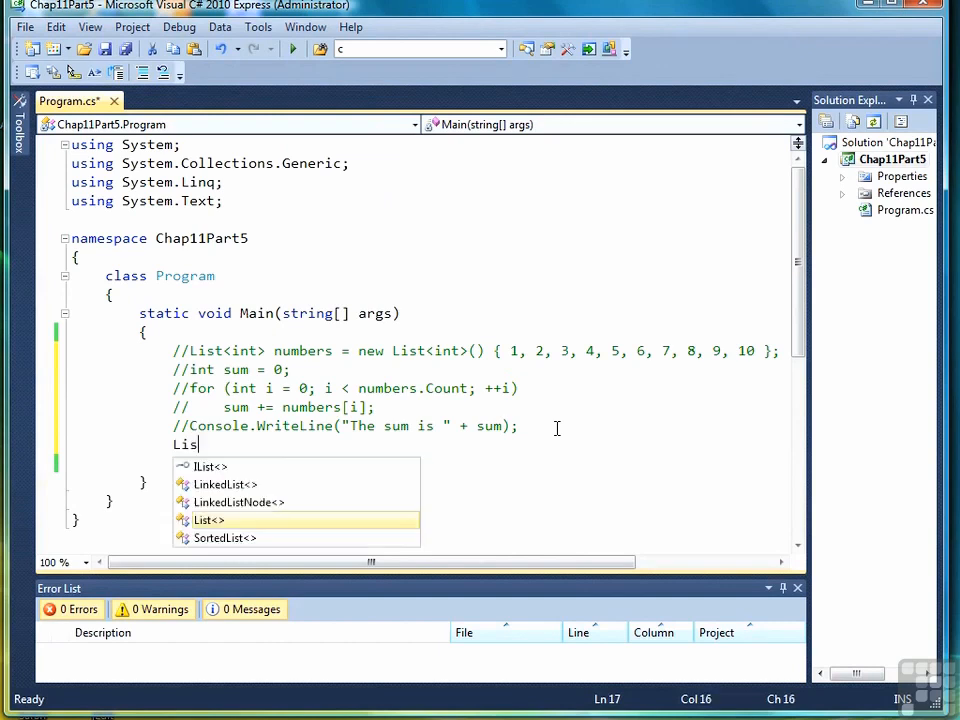
text(t<string> names = new)
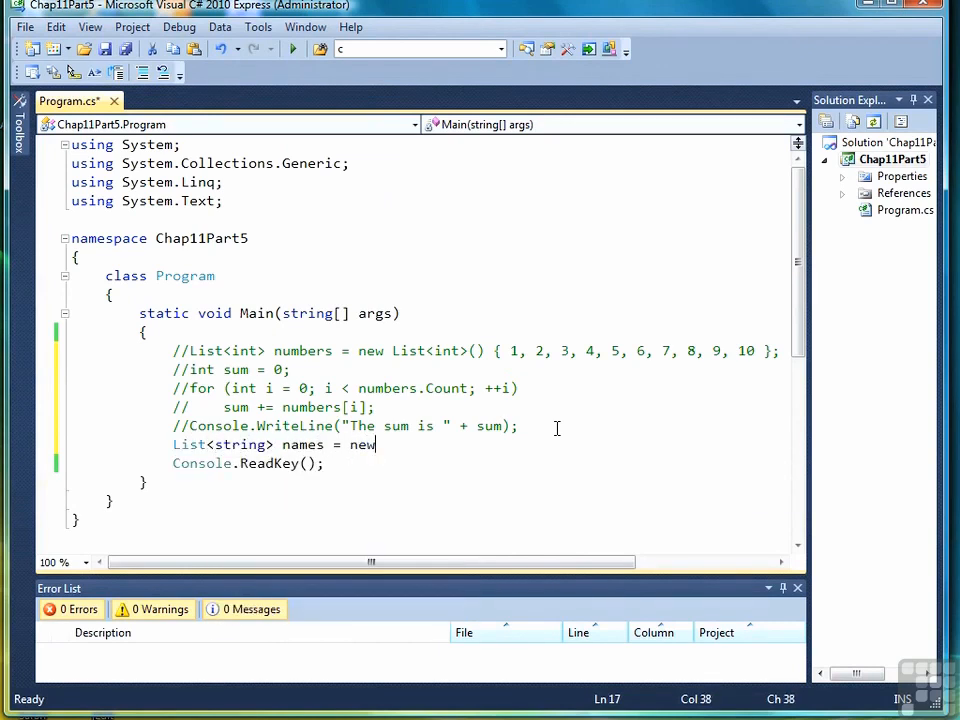
text(List<strin)
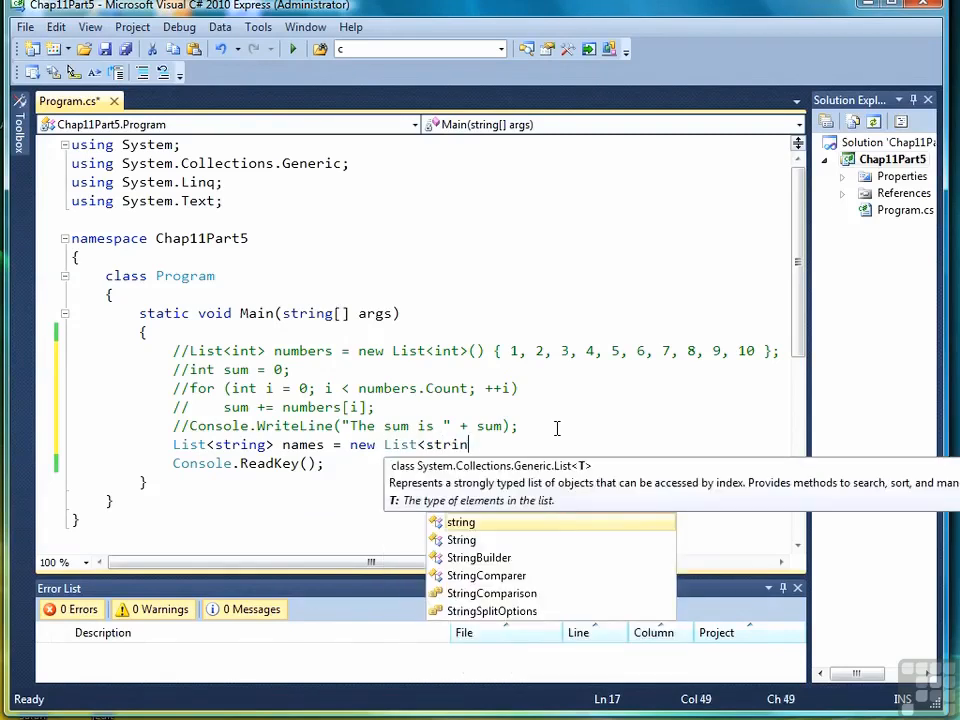
text(g>() =)
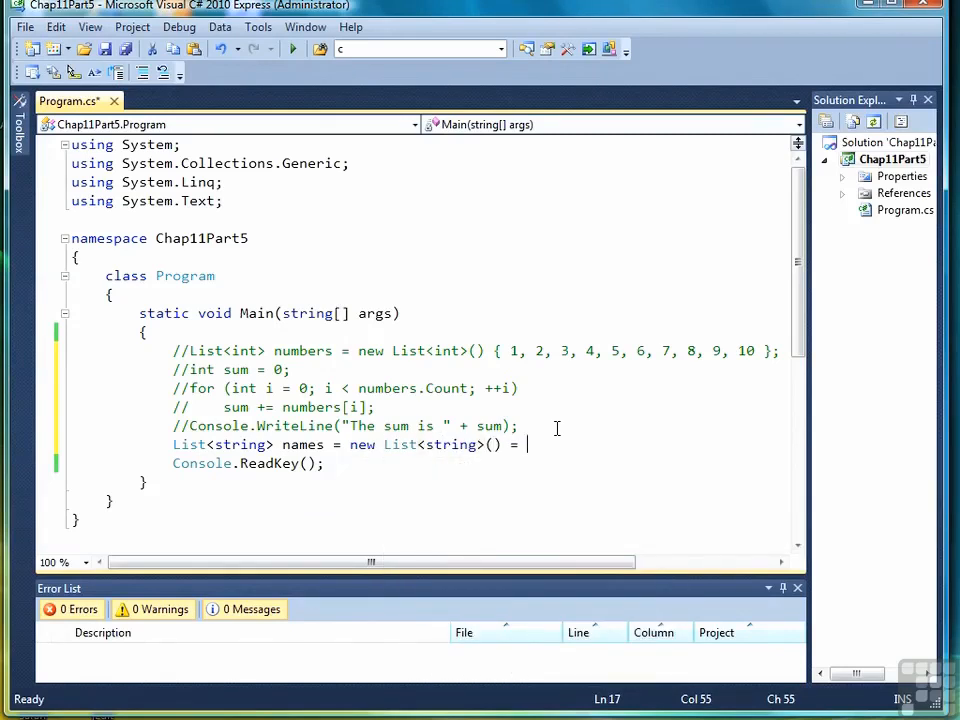
text({"Bob", "Carol")
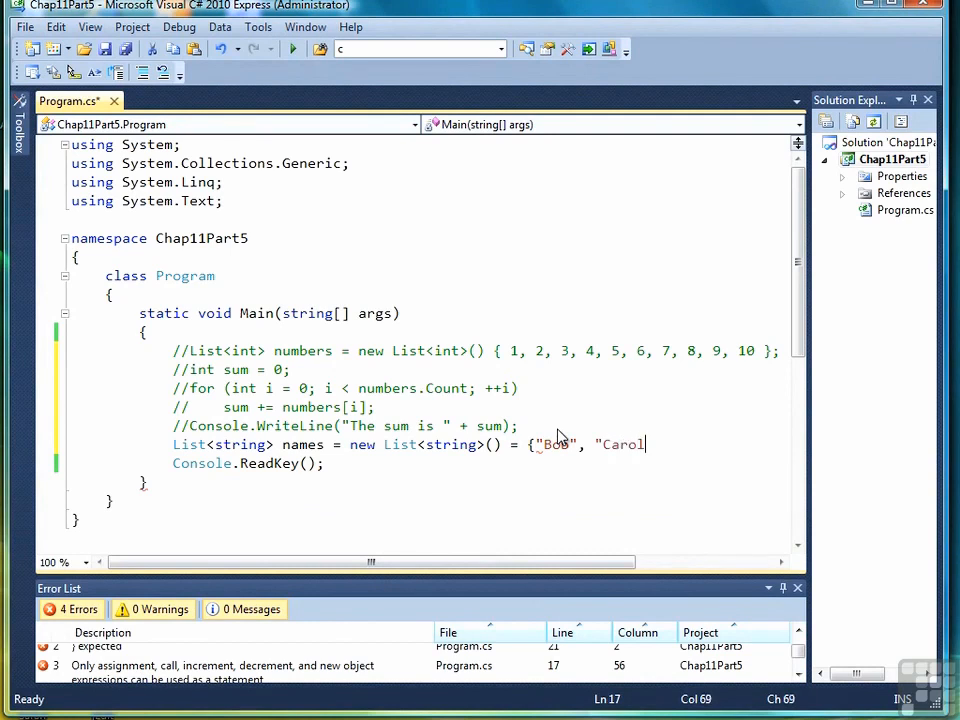
text(", ")
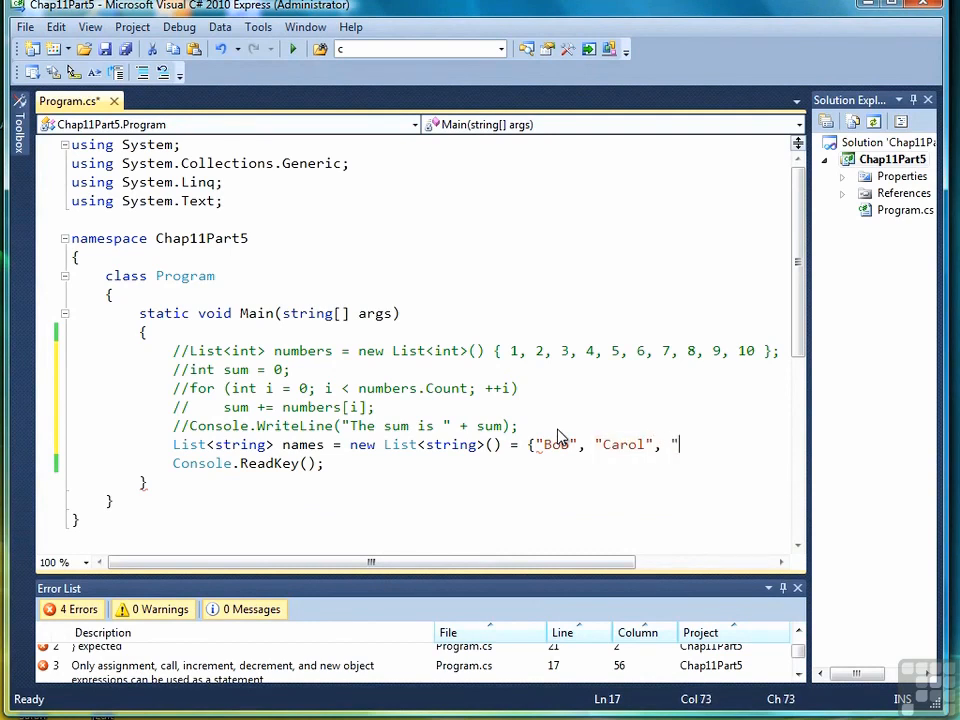
text("Ted", "Alice"};)
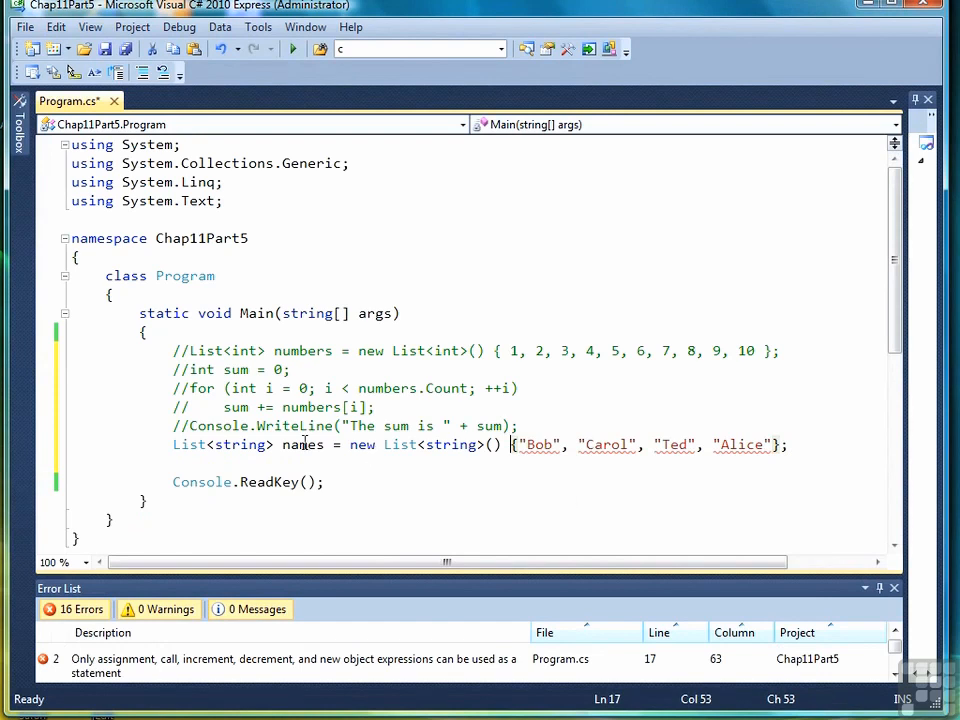
Step: Write a for loop to names.Count that prints names[i] with Console.WriteLine
text(for(int i = 0; i < na)
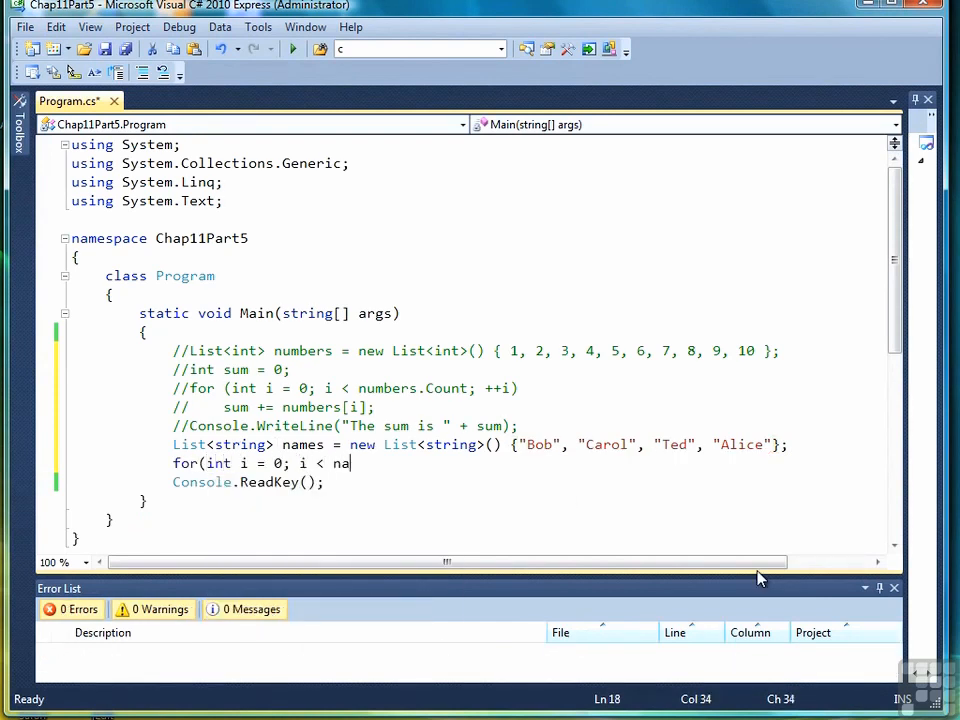
text(mes.Count; ++i)
text(Console.Write)
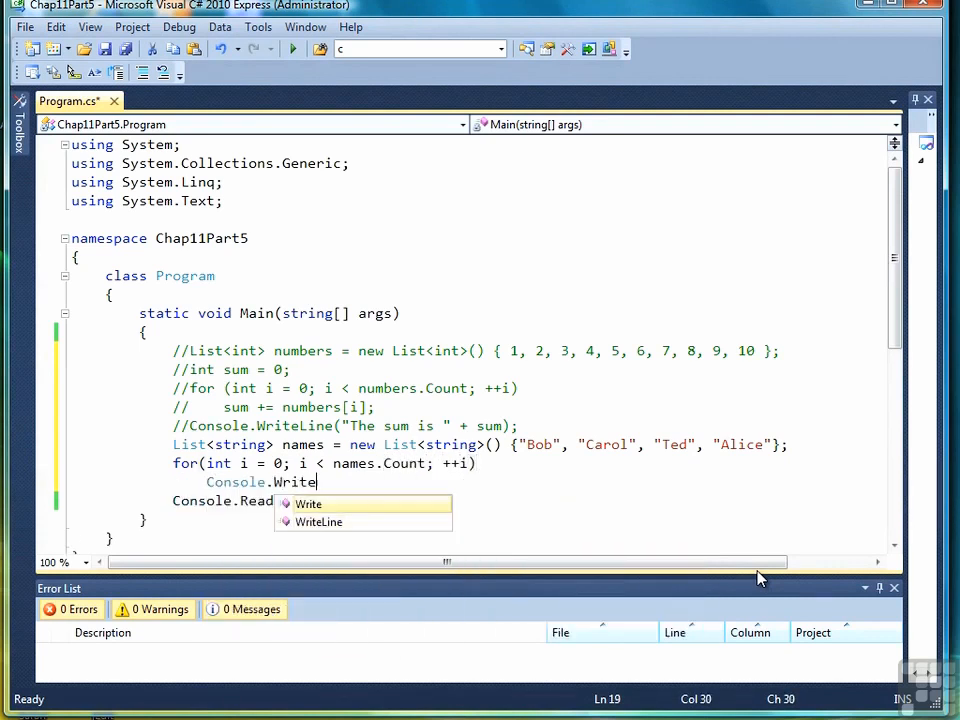
text(Line(names[i]);)
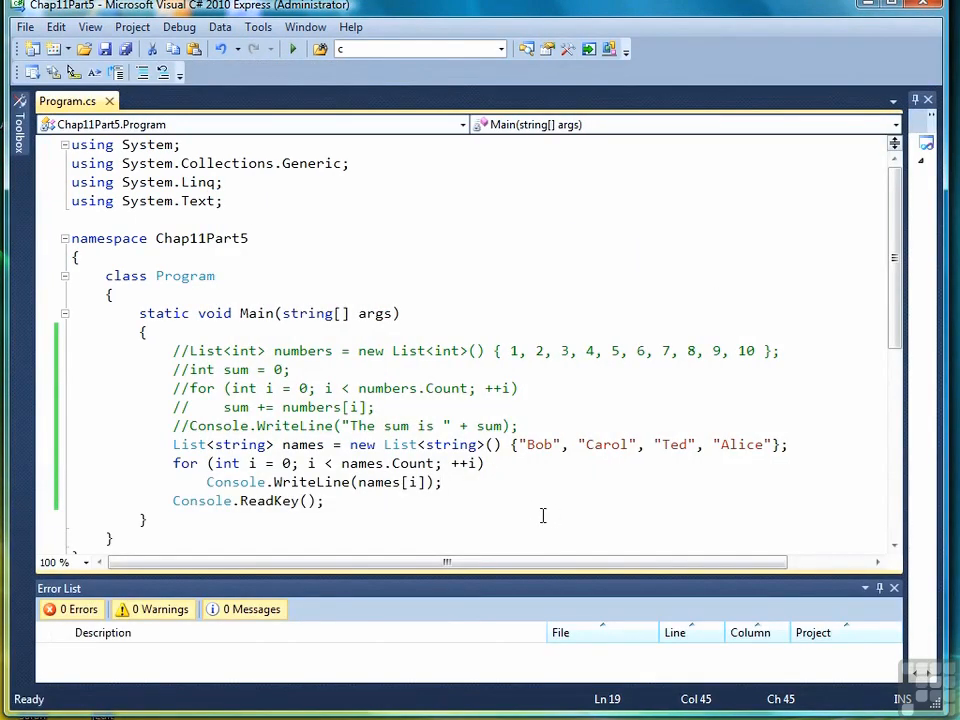
mouse_move(404, 499)
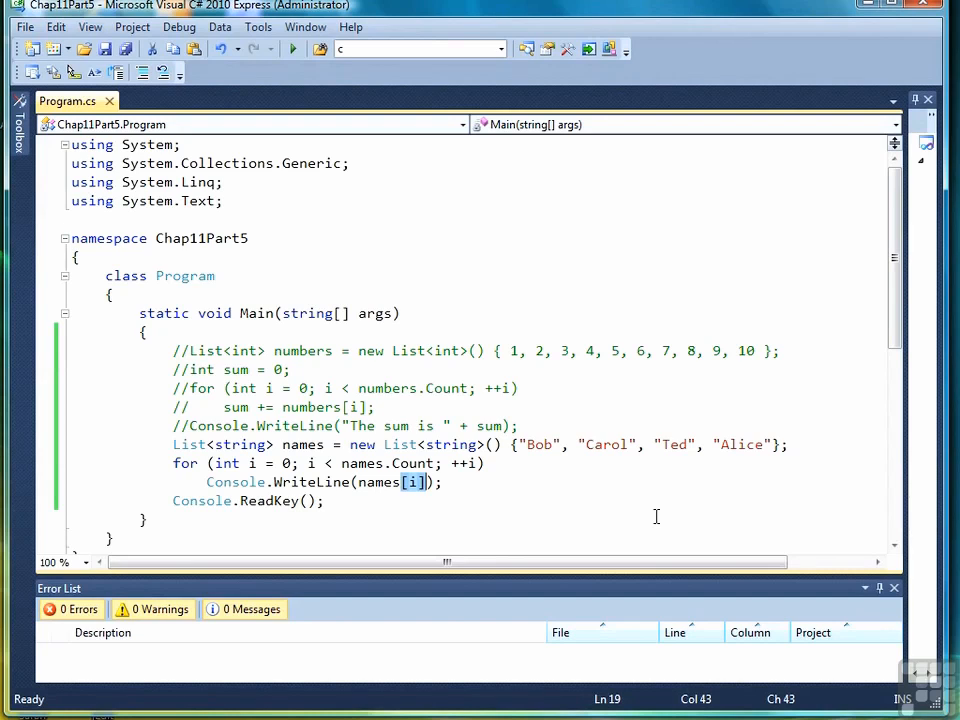
mouse_move(628, 513)
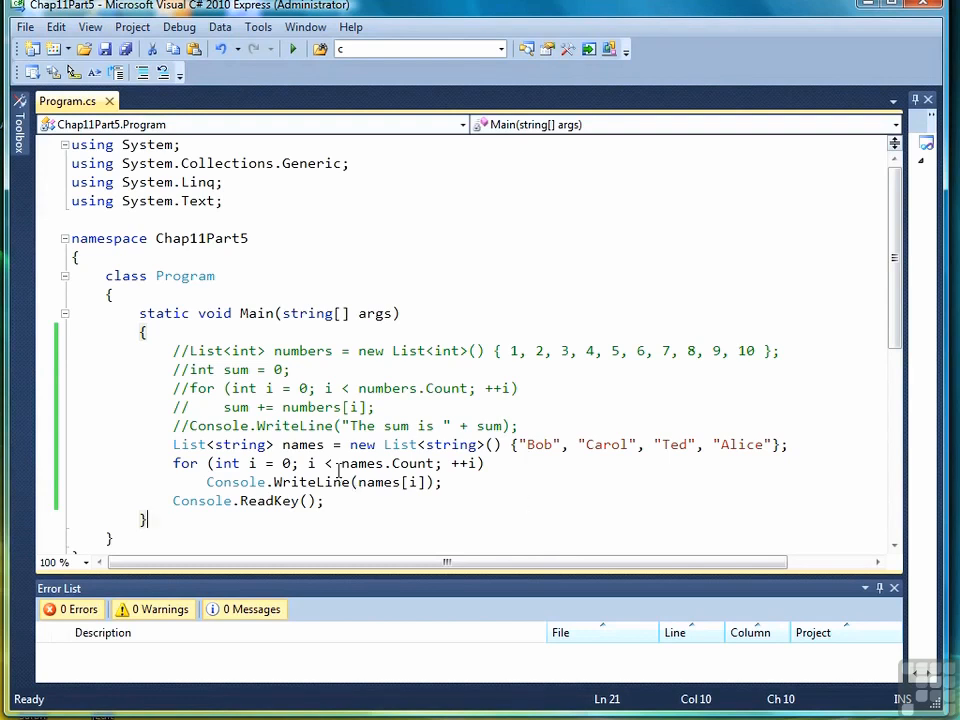
drag(308, 463, 433, 463)
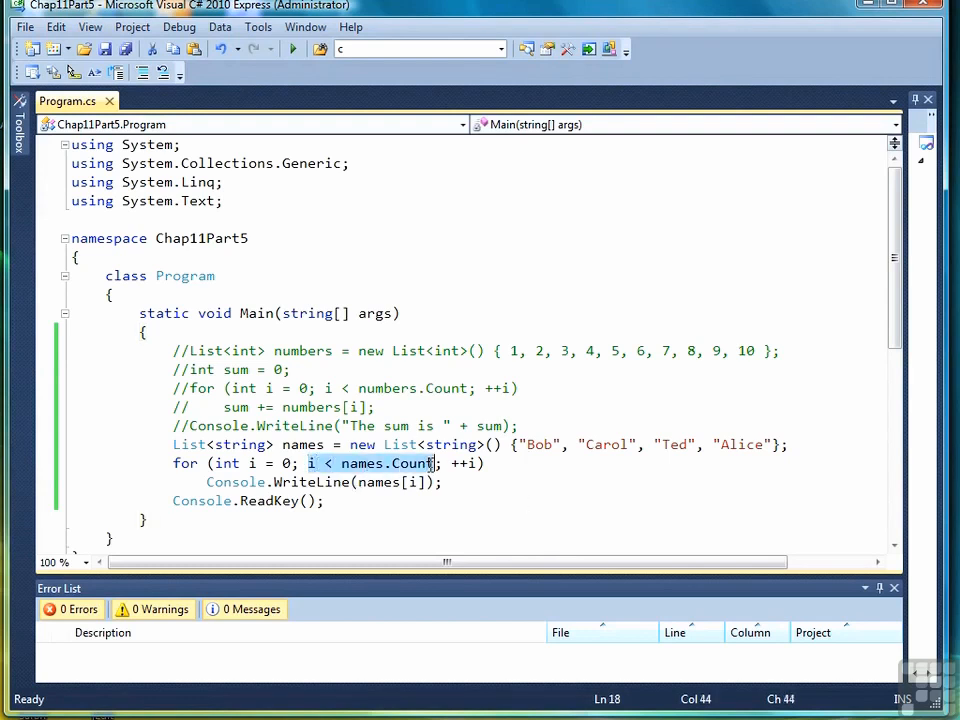